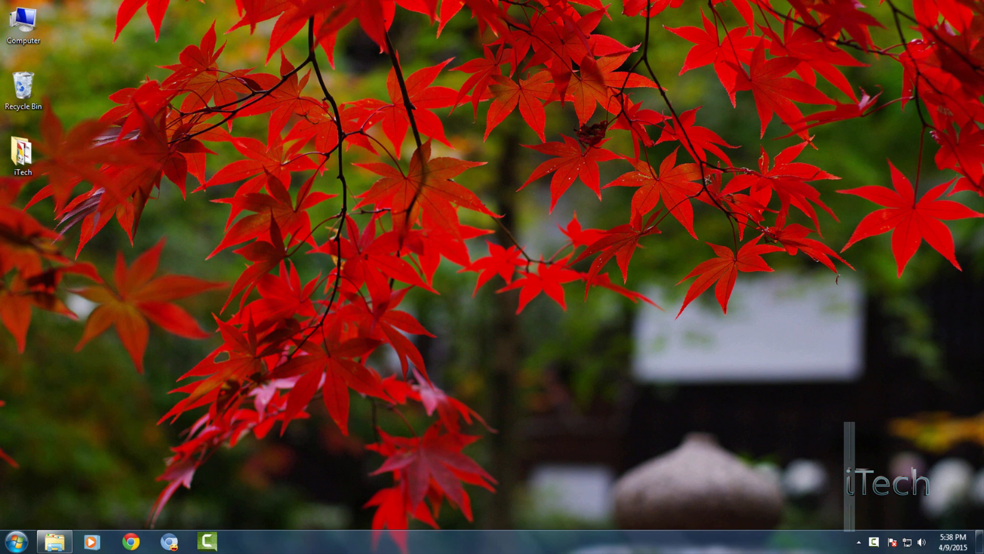
Step: Run %temp% from the Run dialog to open the Temp folder listing 77 items
{"action": "key", "text": "win+r"}
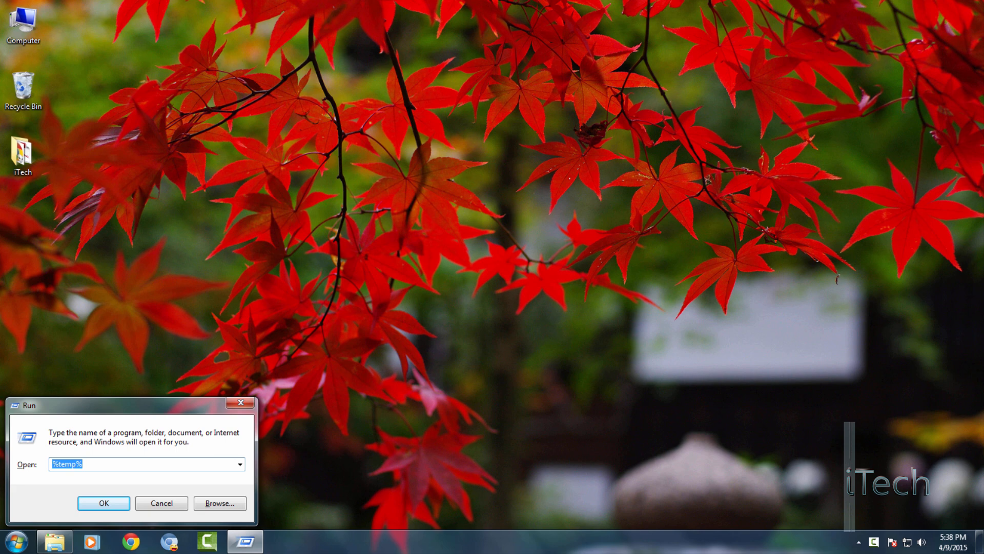
{"action": "type", "text": "%"}
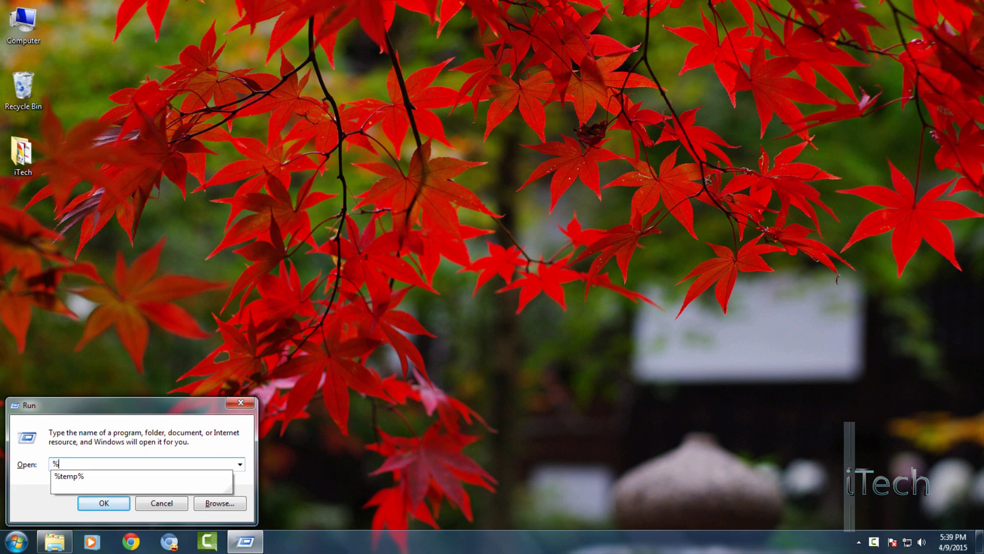
{"action": "type", "text": "temp"}
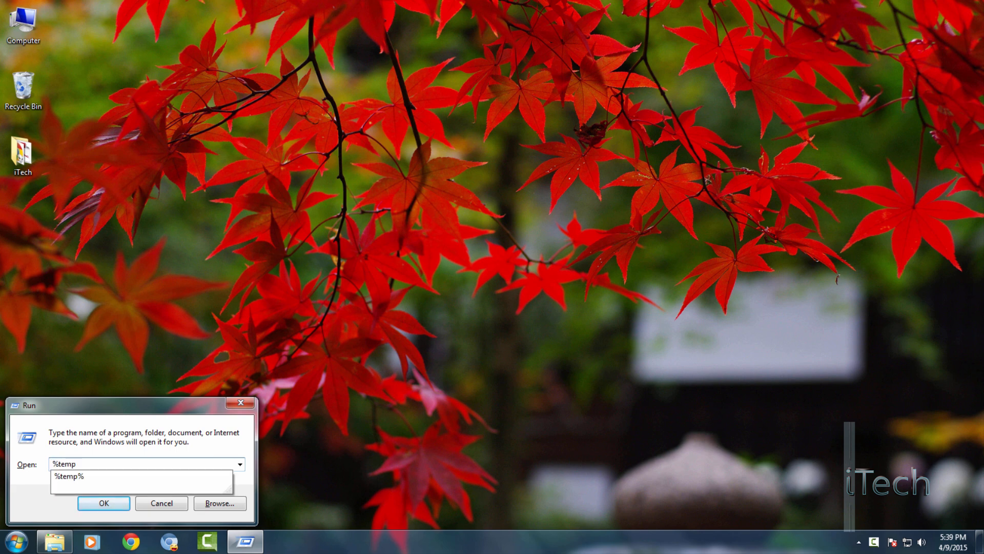
{"action": "left_click", "coordinate": [104, 503]}
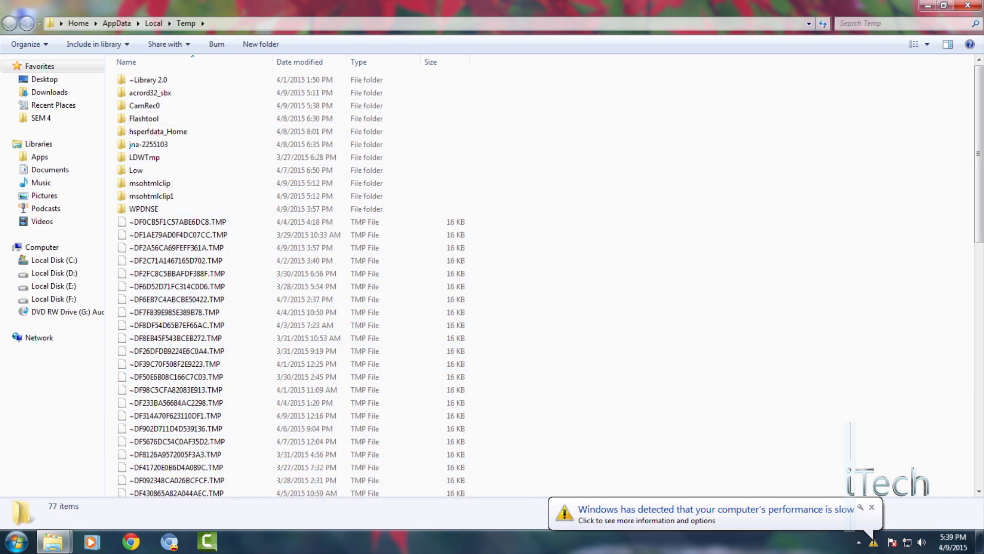
Step: Select all 77 Temp items and permanently delete them, skipping files still in use
{"action": "left_click", "coordinate": [144, 209]}
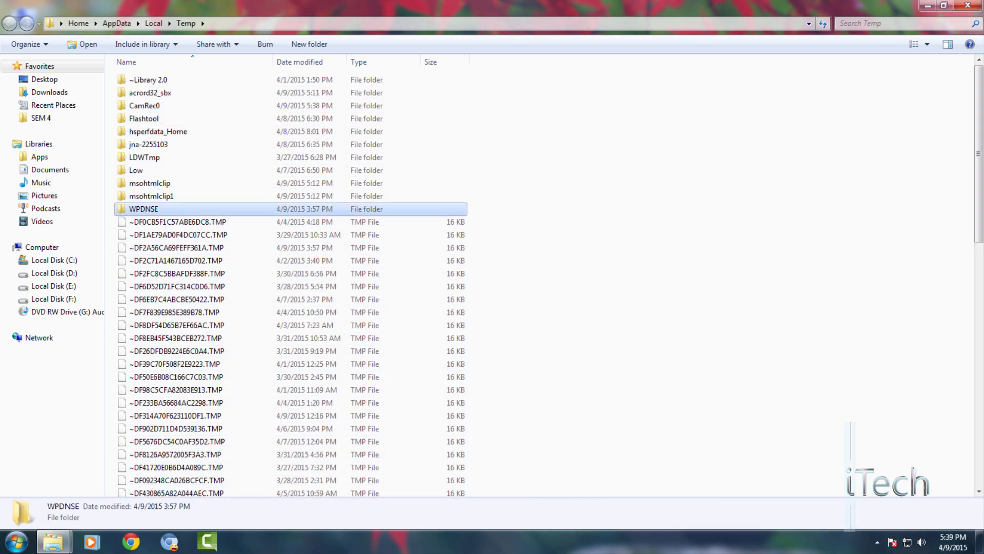
{"action": "key", "text": "ctrl+a"}
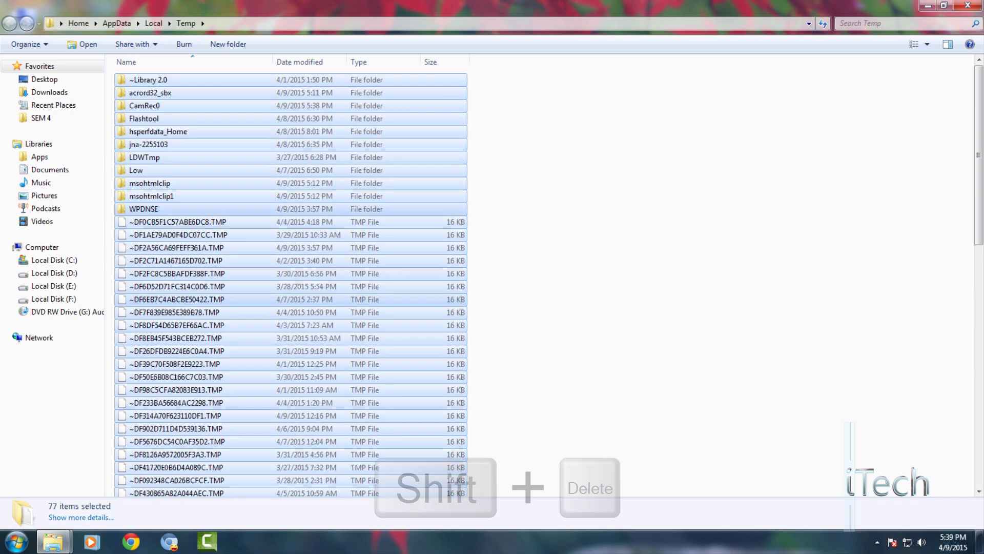
{"action": "key", "text": "shift+delete"}
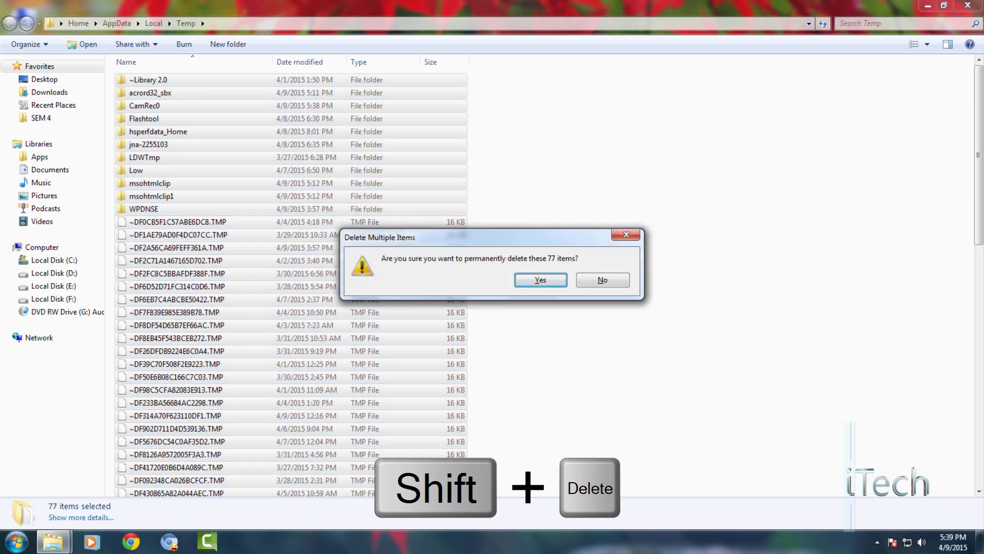
{"action": "left_click", "coordinate": [540, 279]}
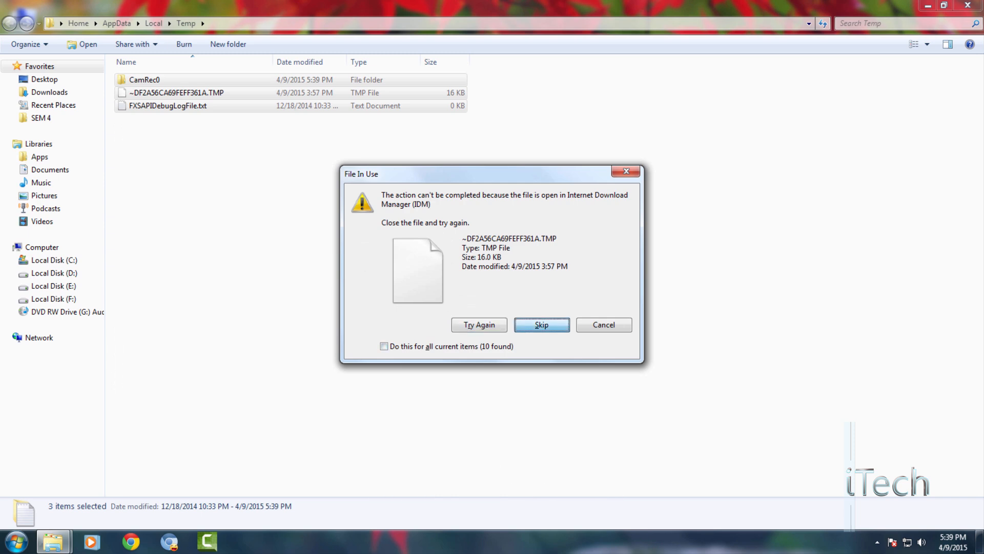
{"action": "left_click", "coordinate": [542, 324]}
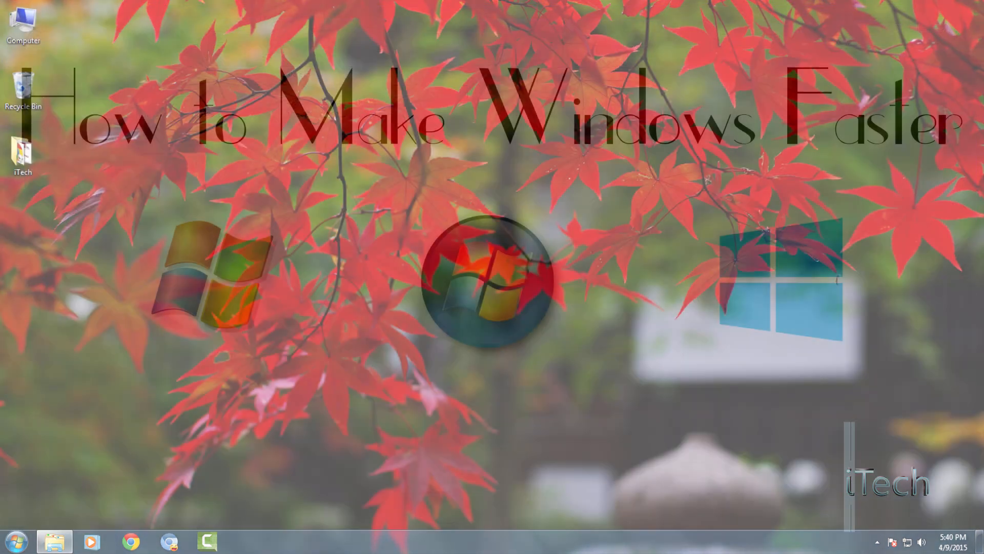
Step: Search the Start menu for 'Disk Clean' and launch Disk Cleanup
{"action": "left_click", "coordinate": [15, 541]}
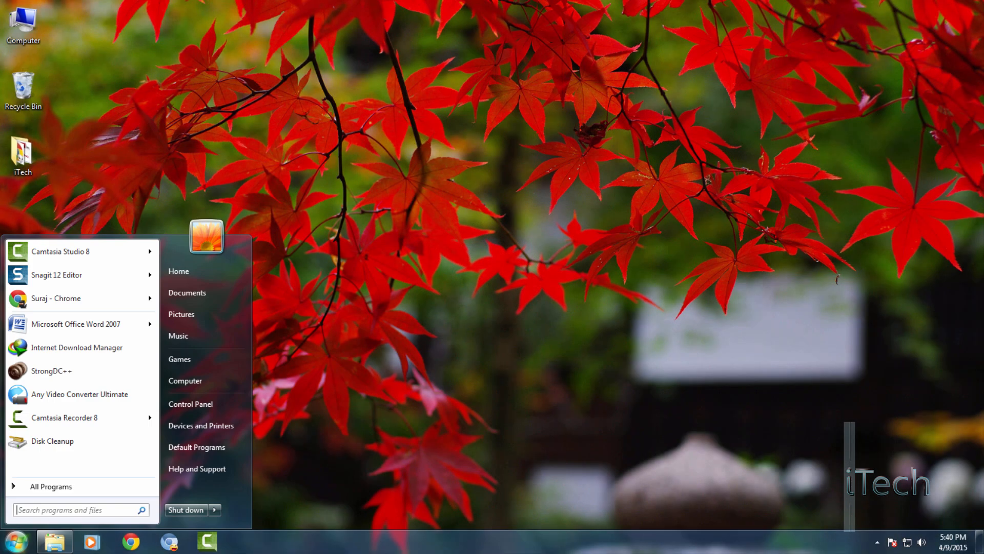
{"action": "type", "text": "D"}
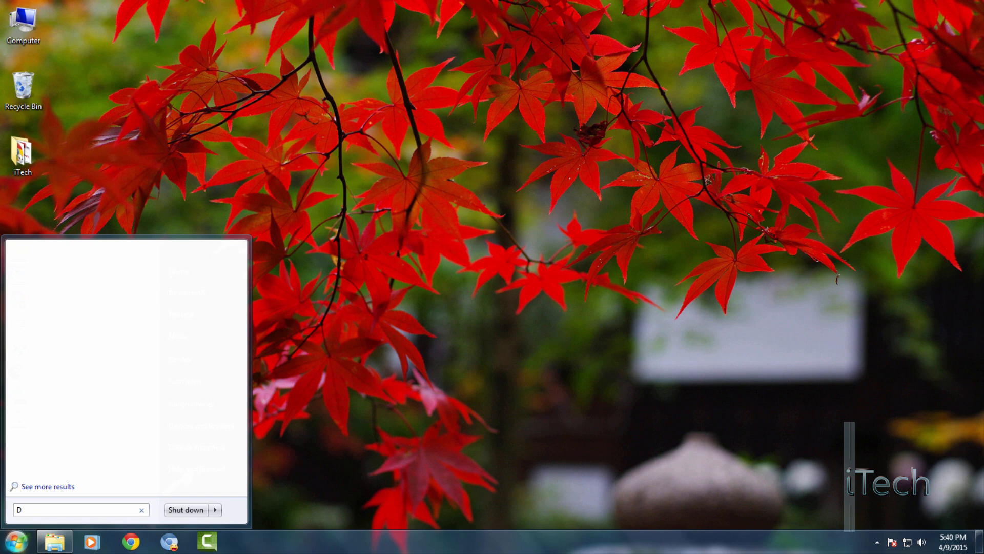
{"action": "type", "text": "isk Clean"}
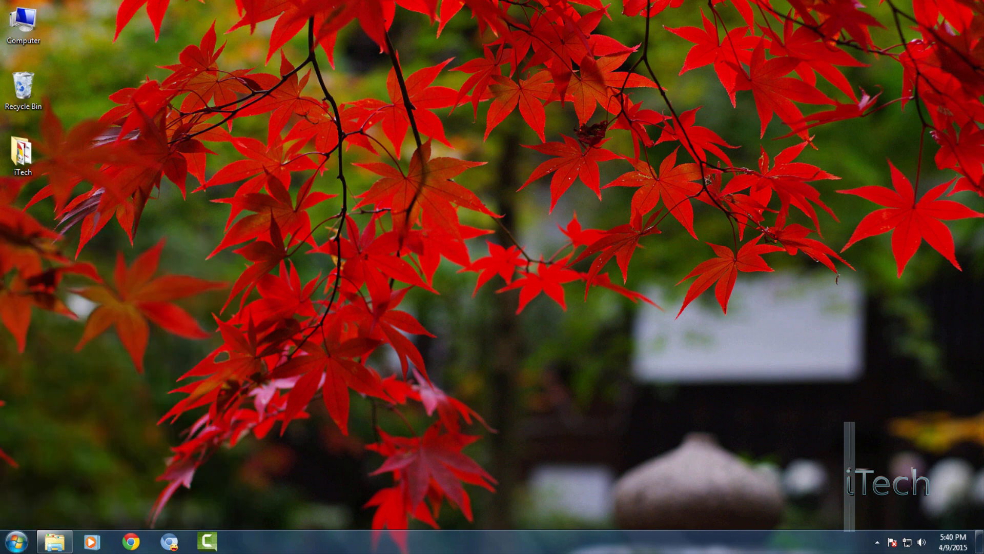
{"action": "left_click", "coordinate": [564, 269]}
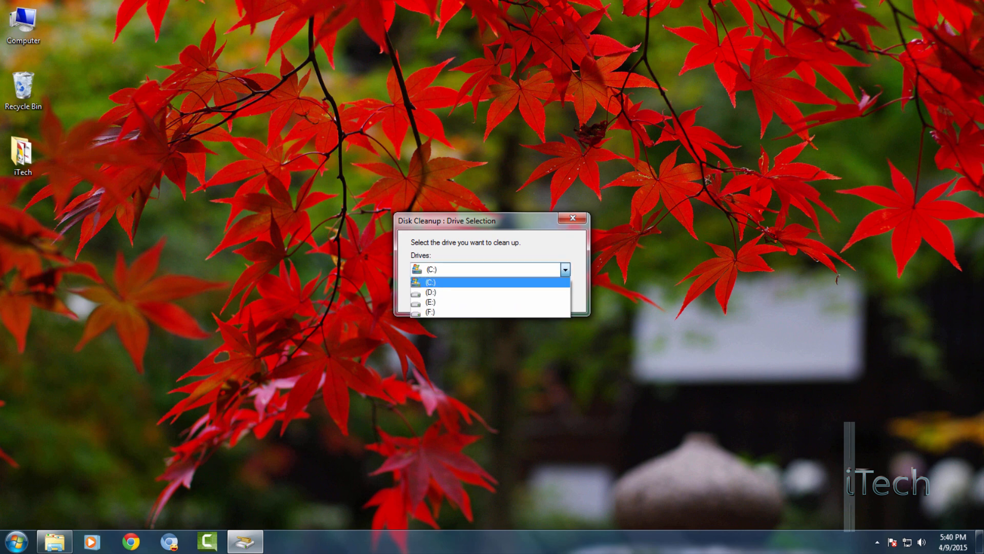
Step: Delete all junk file categories on drive C:, then run sysdm.cpl for System Properties
{"action": "left_click", "coordinate": [429, 282]}
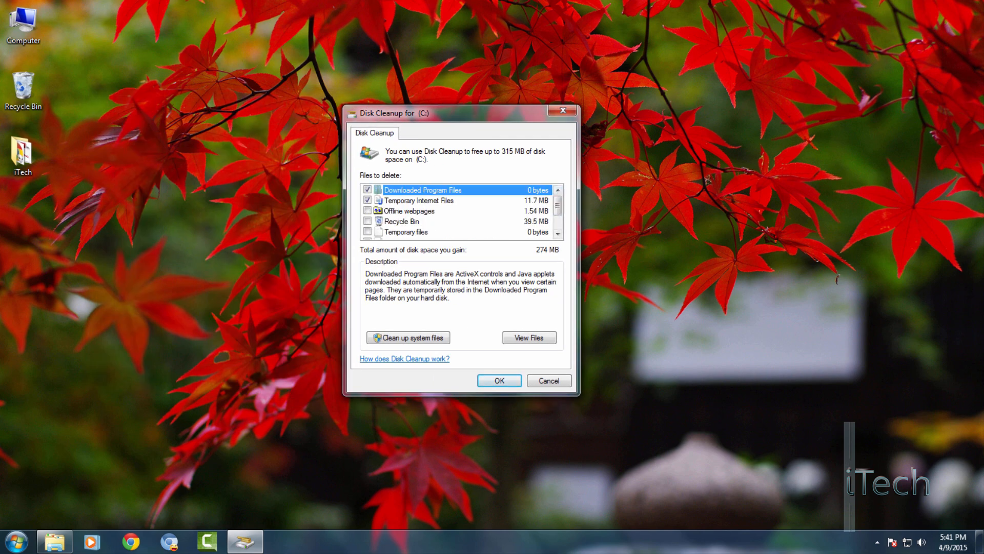
{"action": "scroll", "scroll_direction": "down", "scroll_amount": 3}
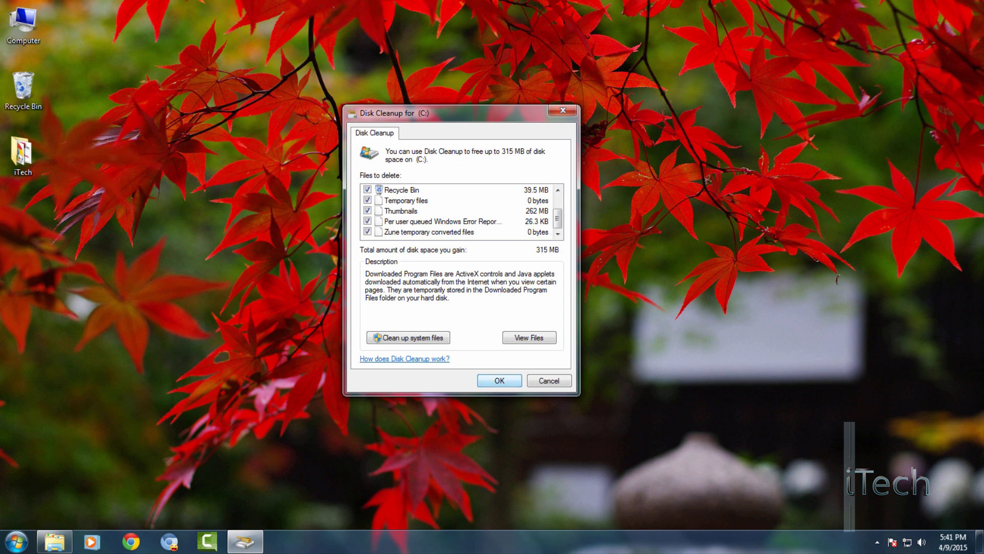
{"action": "left_click", "coordinate": [499, 380]}
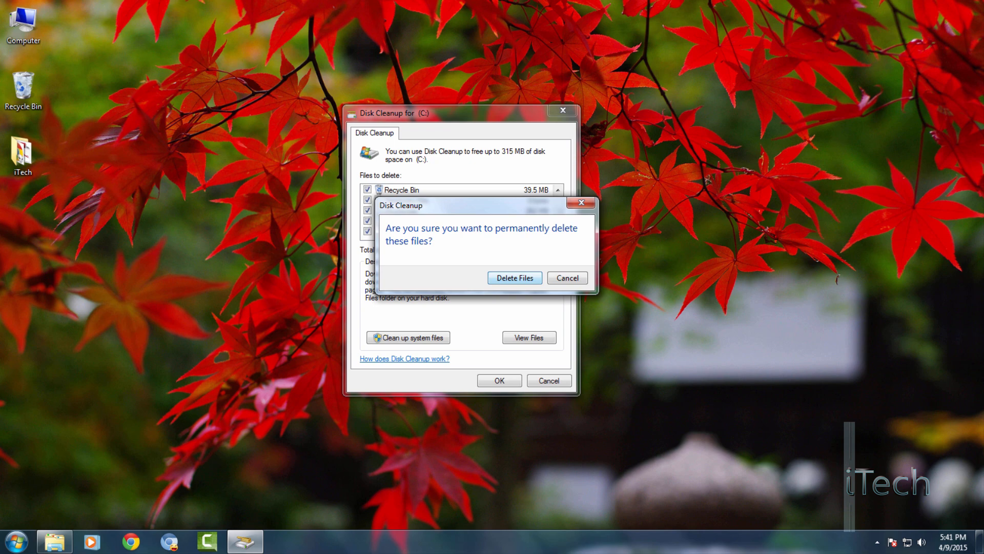
{"action": "left_click", "coordinate": [515, 278]}
{"action": "type", "text": "sysdm.cpl"}
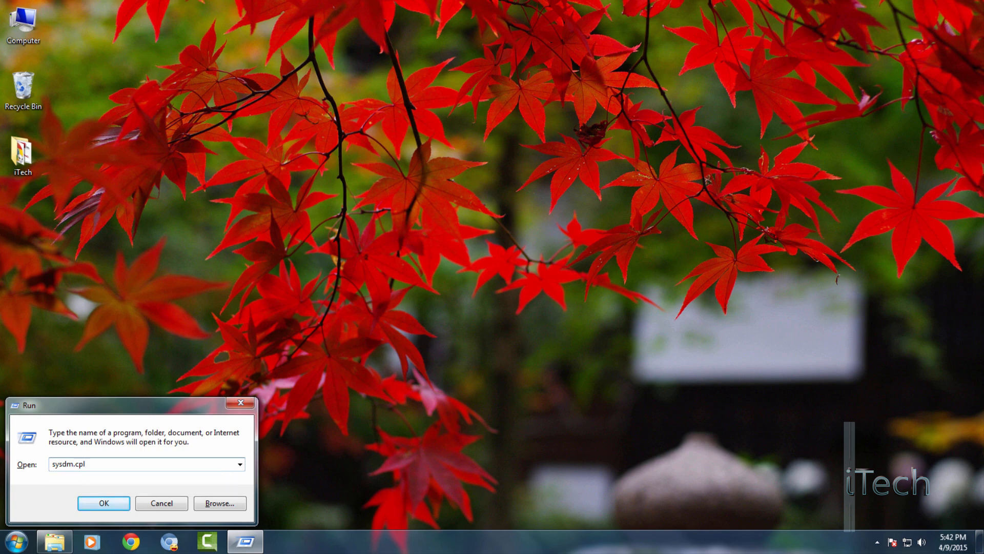
{"action": "triple_click", "coordinate": [146, 463]}
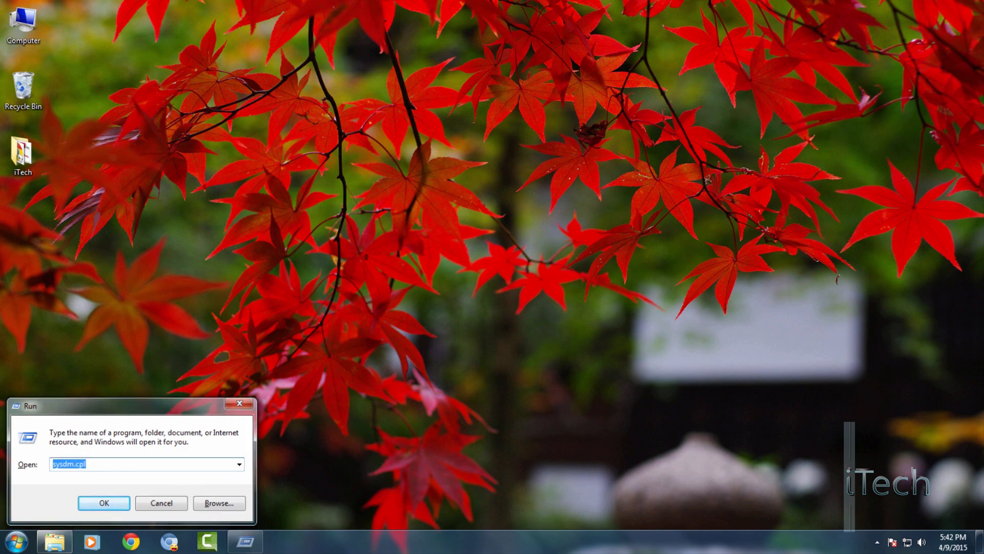
{"action": "left_click", "coordinate": [103, 503]}
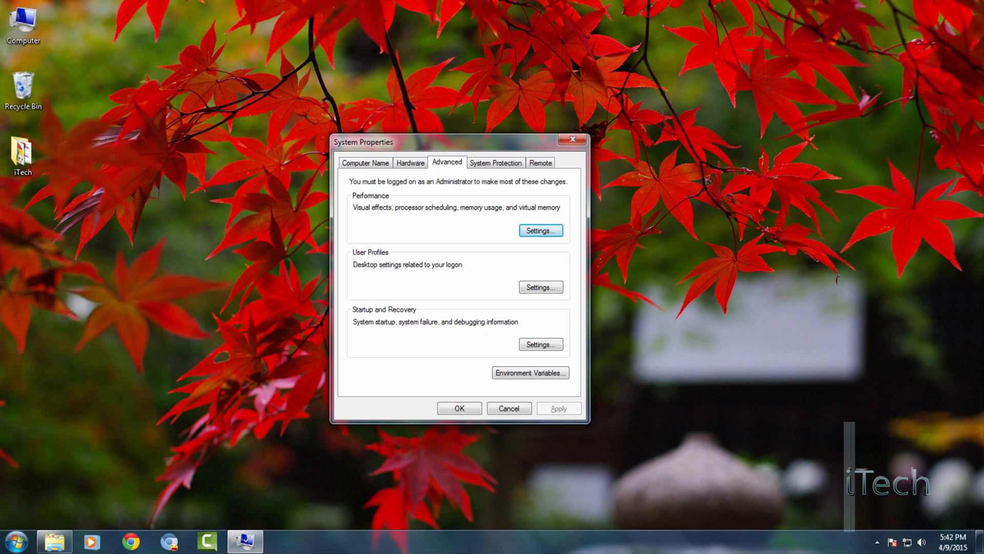
Step: Set Performance Options visual effects to 'Adjust for best performance' and close System Properties
{"action": "left_click", "coordinate": [540, 229]}
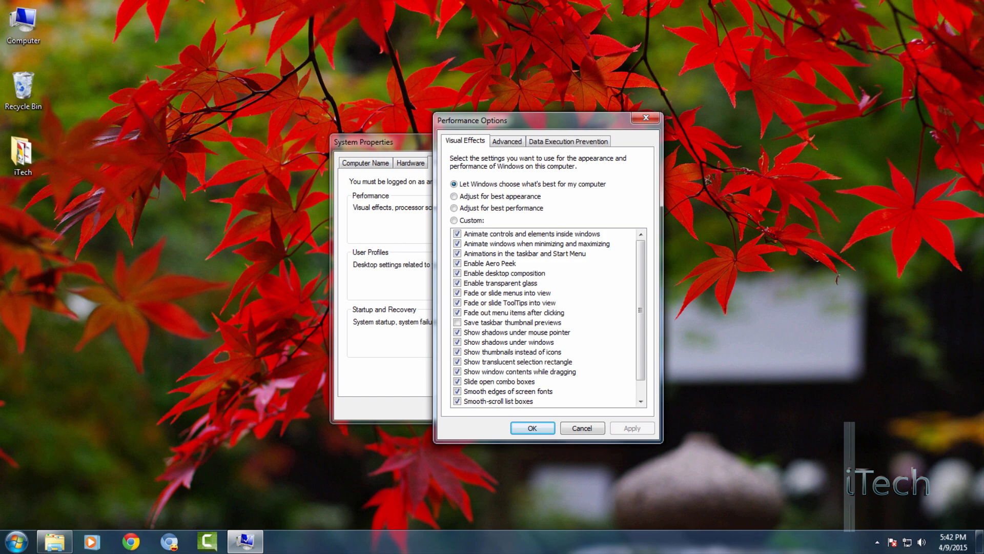
{"action": "left_click", "coordinate": [454, 207]}
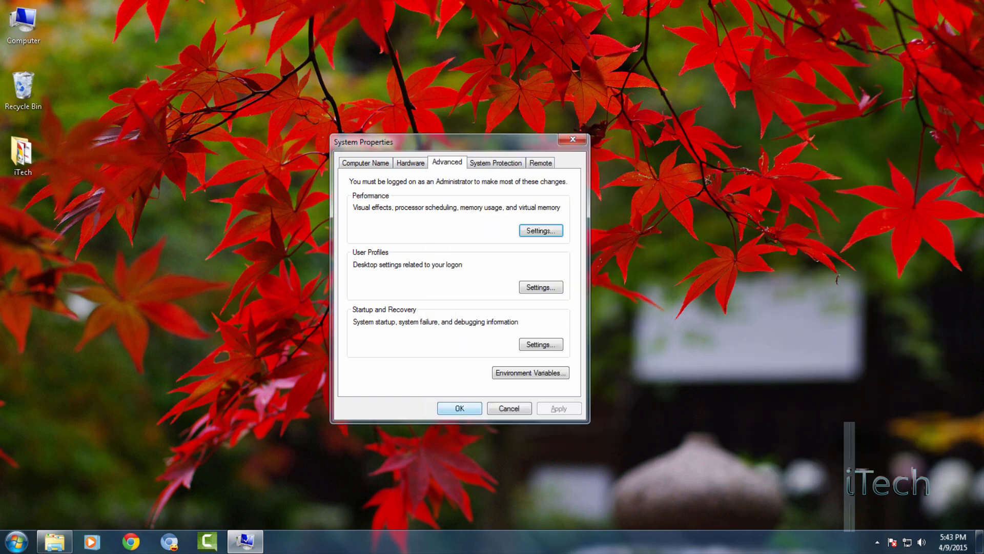
{"action": "left_click", "coordinate": [458, 408]}
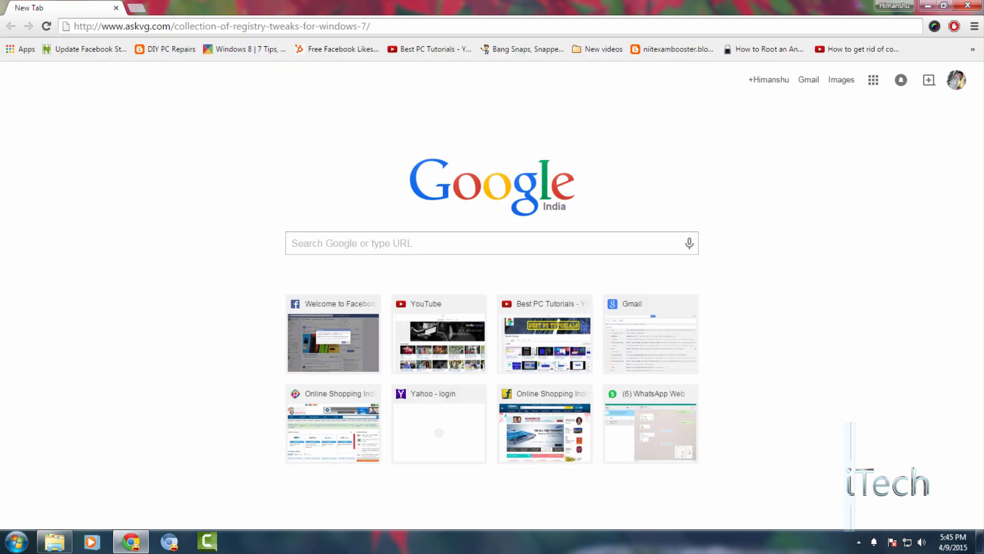
Step: Load the AskVG registry tweaks article and download the Registry-Tweaks-Collection ZIP (2.15 KB)
{"action": "key", "text": "Return"}
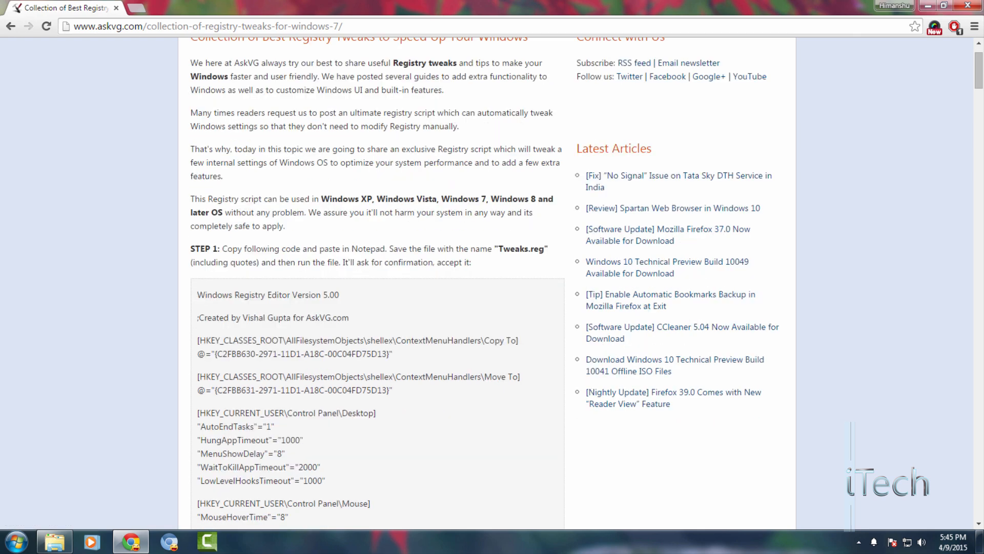
{"action": "scroll", "scroll_direction": "down", "scroll_amount": 3}
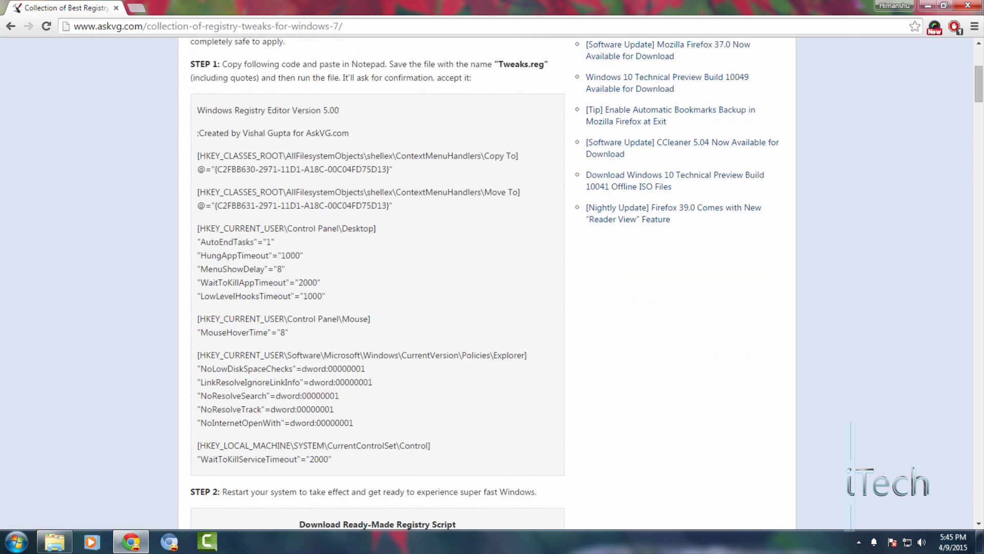
{"action": "left_click_drag", "start_coordinate": [197, 109], "coordinate": [284, 169]}
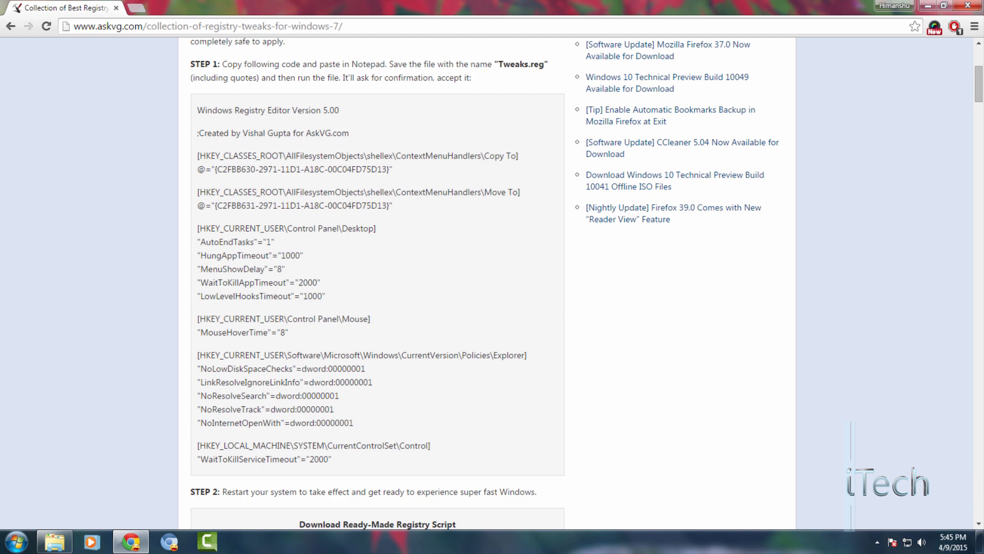
{"action": "scroll", "scroll_direction": "down", "scroll_amount": 3}
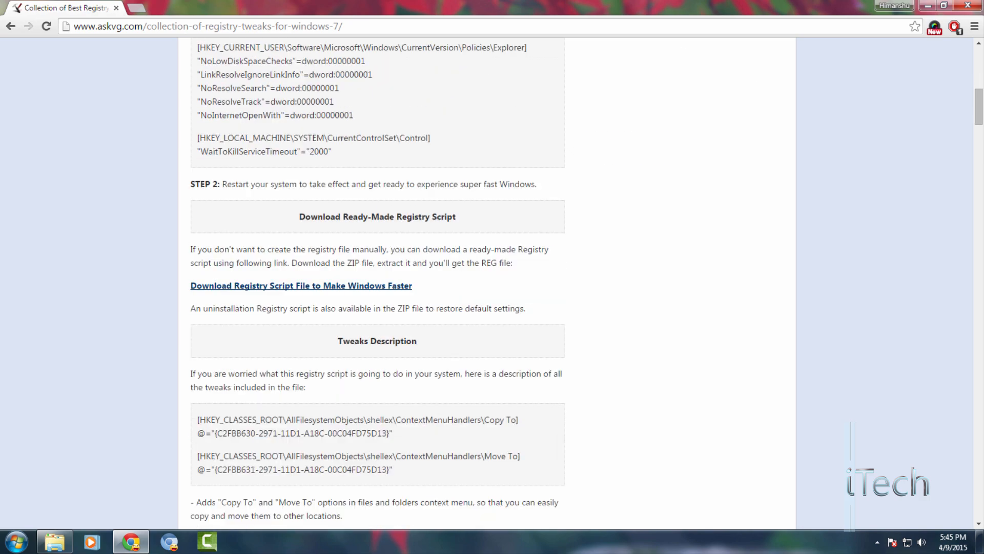
{"action": "scroll", "scroll_direction": "down", "scroll_amount": 3}
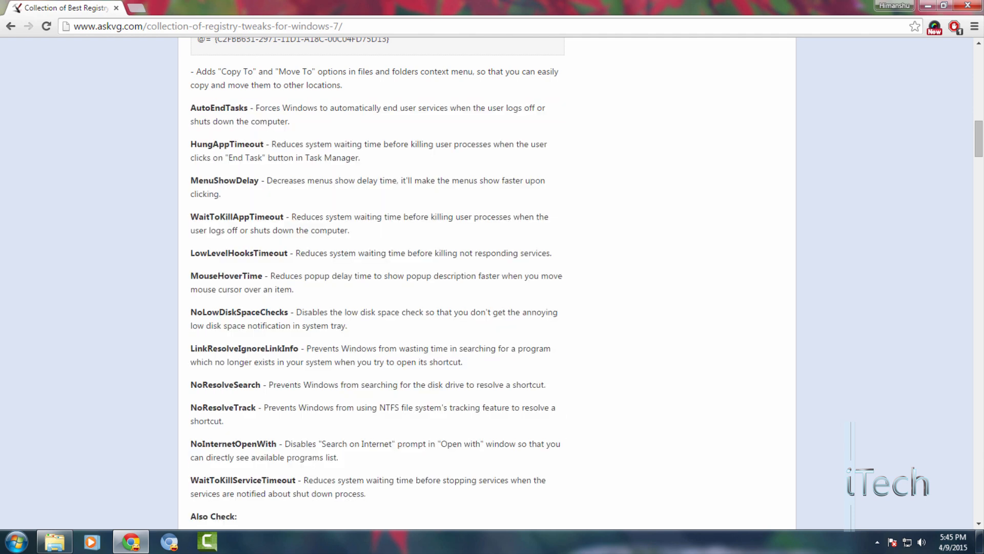
{"action": "scroll", "scroll_direction": "up", "scroll_amount": 3}
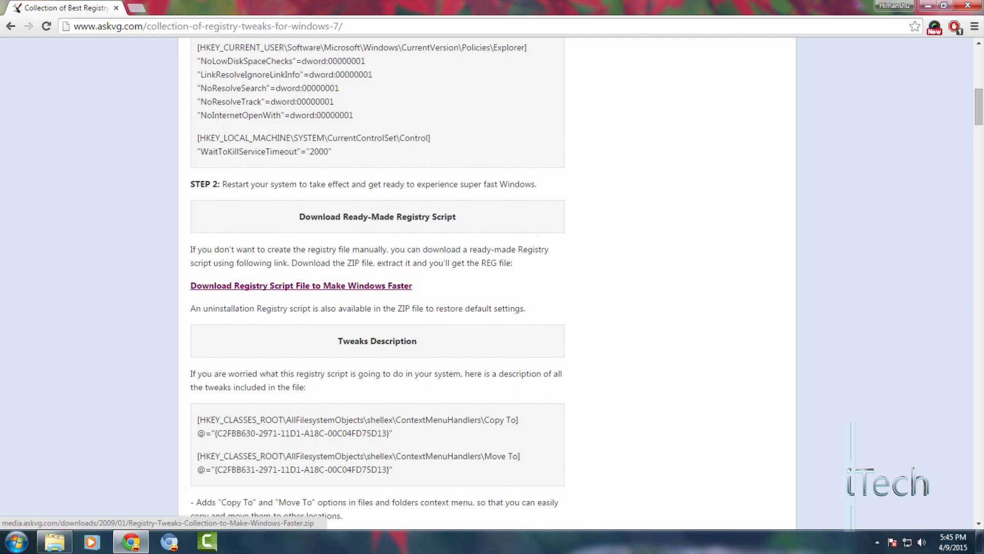
{"action": "left_click", "coordinate": [301, 286]}
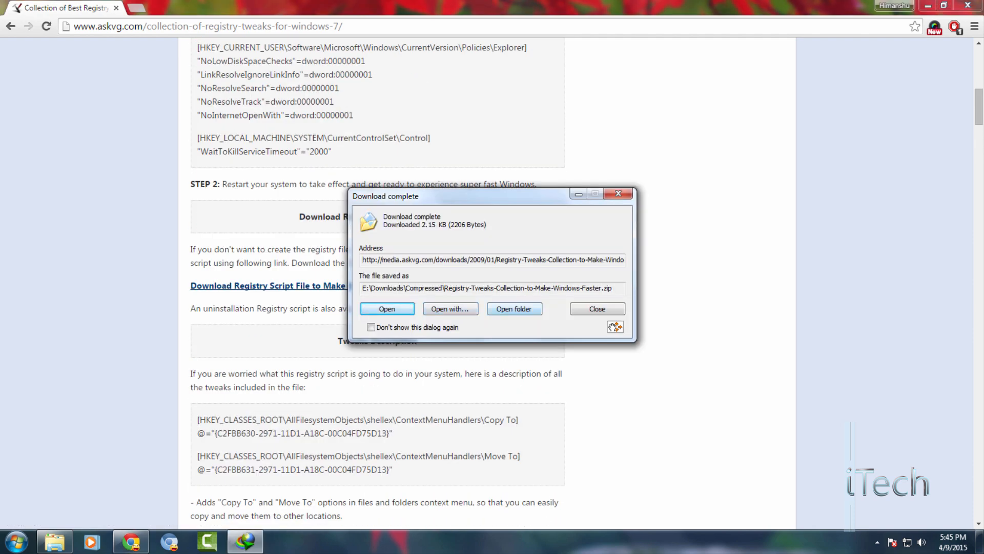
Step: Merge 'Registry Tweaks to Make Windows Faster.reg' into the registry and dismiss the success message
{"action": "left_click", "coordinate": [514, 308]}
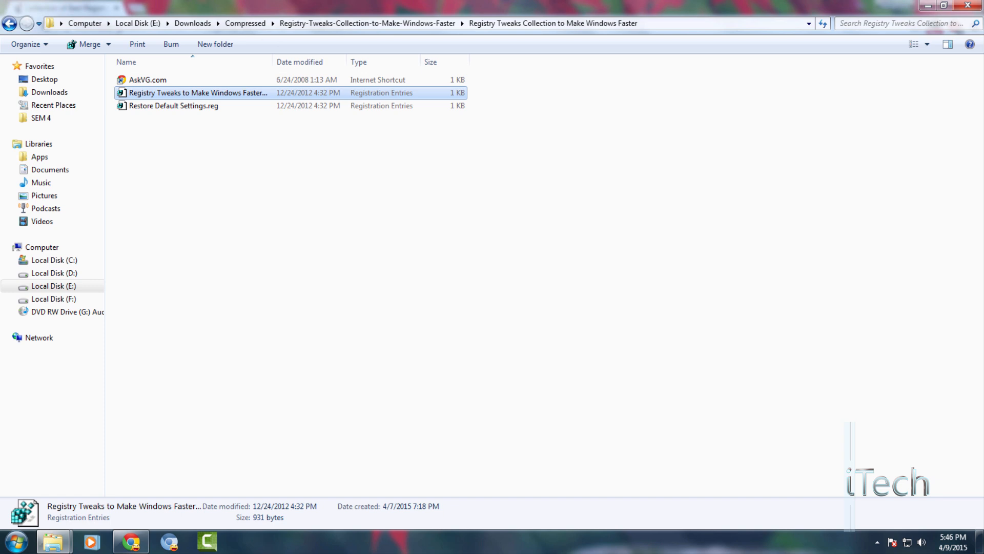
{"action": "double_click", "coordinate": [197, 92]}
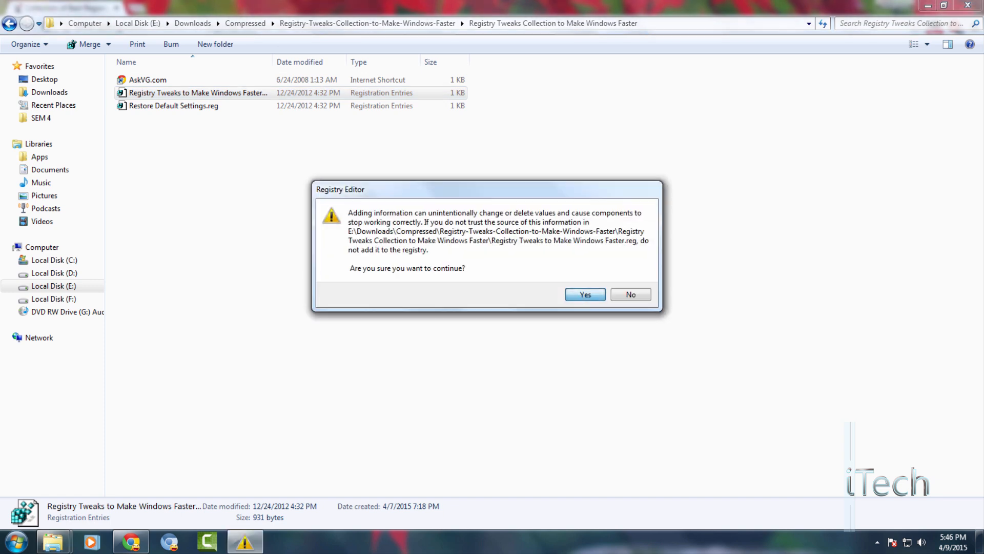
{"action": "left_click", "coordinate": [584, 294]}
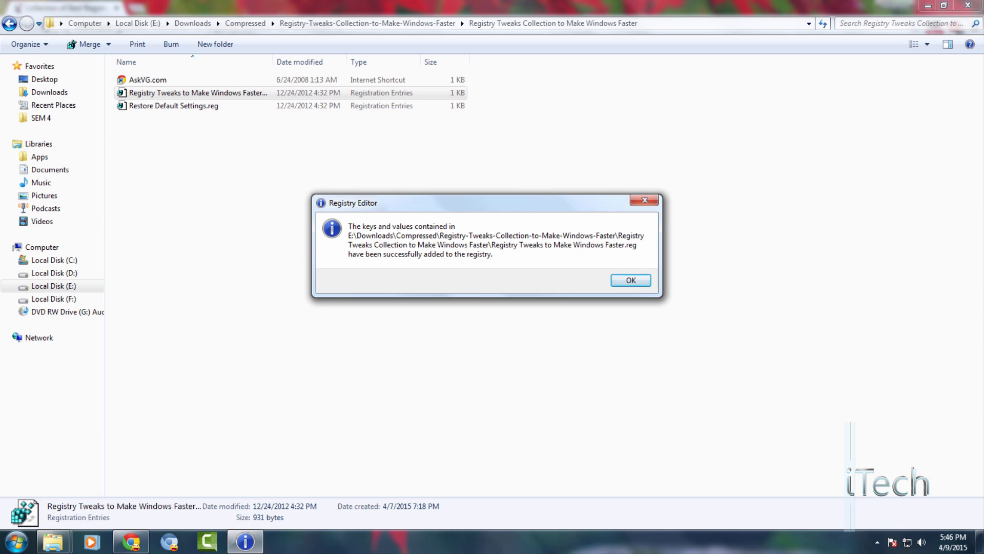
{"action": "left_click", "coordinate": [630, 280]}
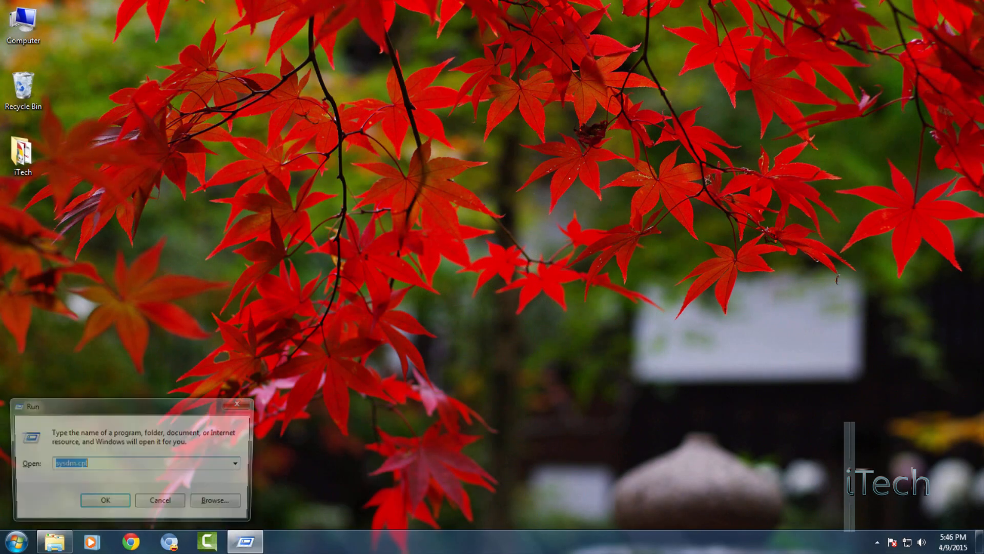
Step: Launch System Configuration with msconfig and view its Services list
{"action": "type", "text": "msconfig"}
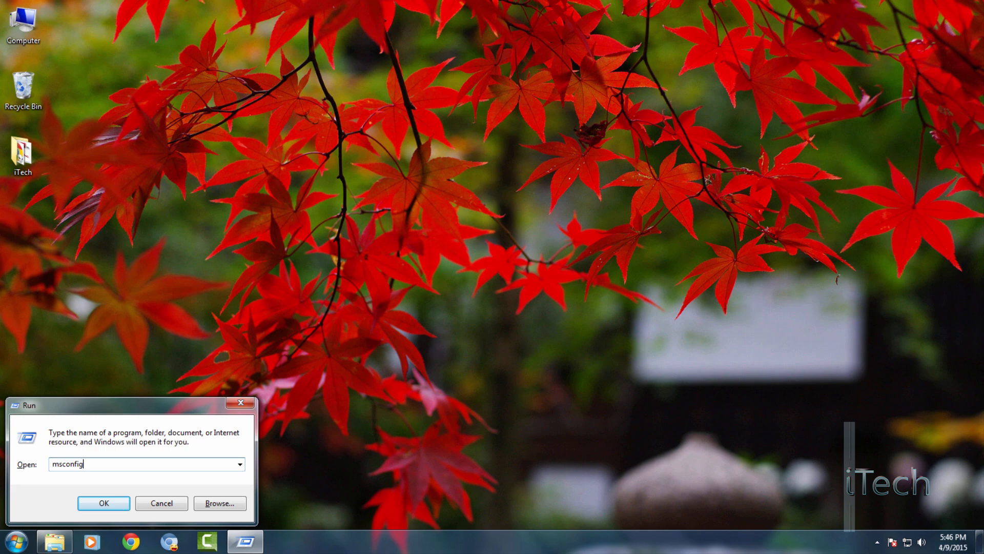
{"action": "left_click", "coordinate": [103, 503]}
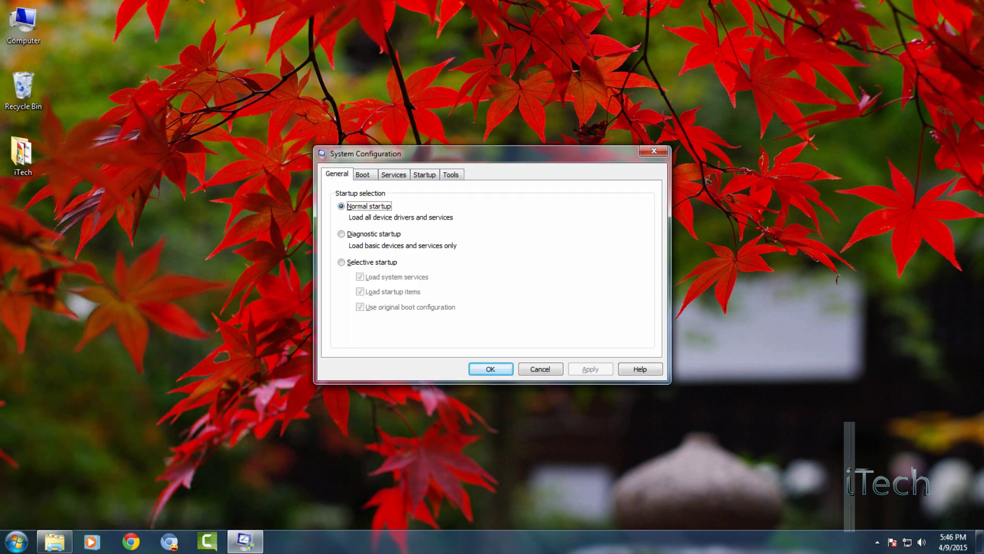
{"action": "left_click", "coordinate": [394, 174]}
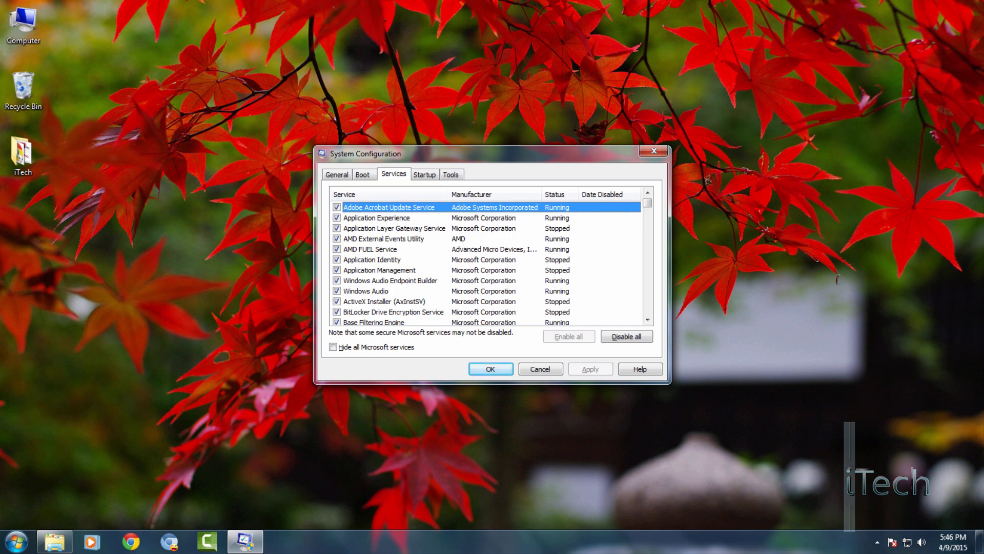
Step: Hide Microsoft services and disable Adobe Acrobat Update, both Google Update services and TeamViewer 10
{"action": "scroll", "scroll_direction": "down", "scroll_amount": 3}
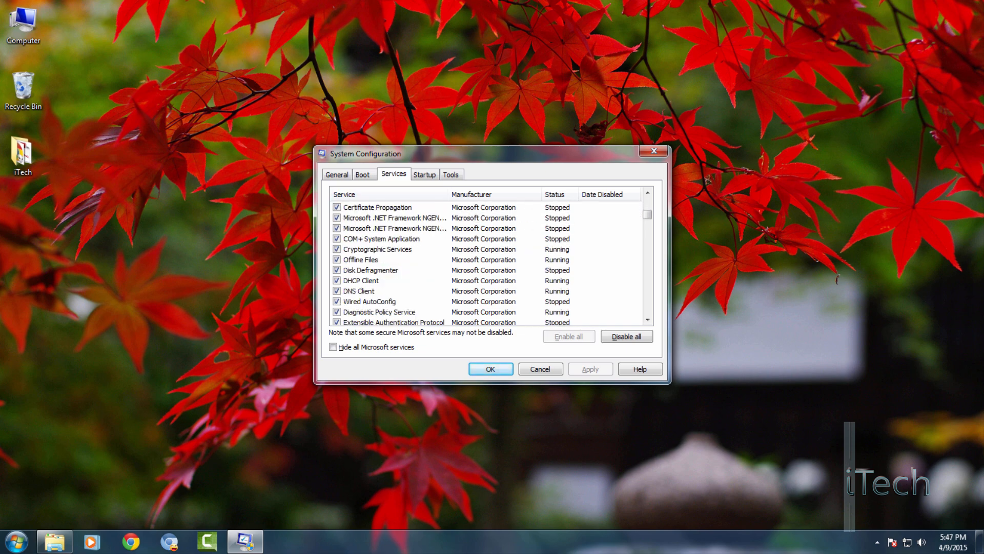
{"action": "scroll", "scroll_direction": "down", "scroll_amount": 3}
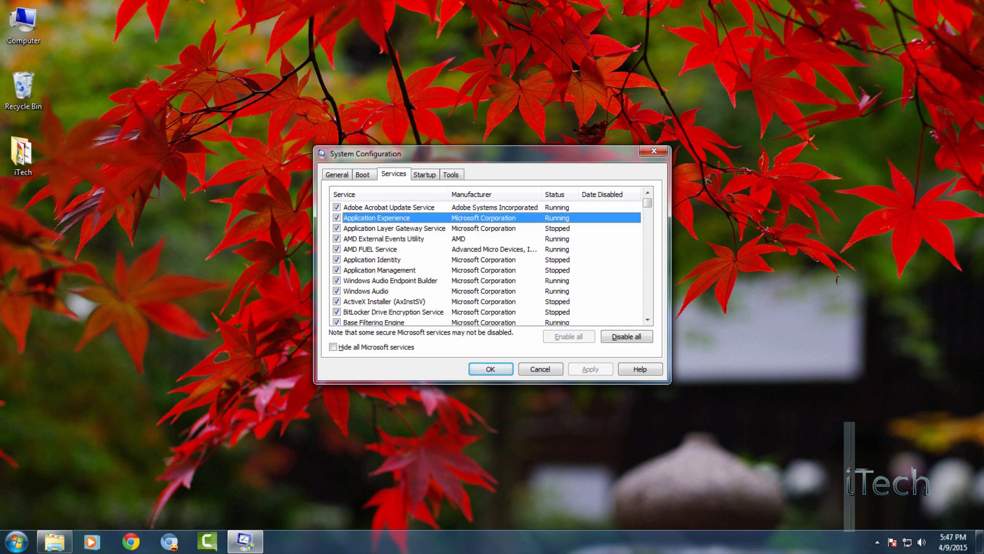
{"action": "left_click", "coordinate": [332, 347]}
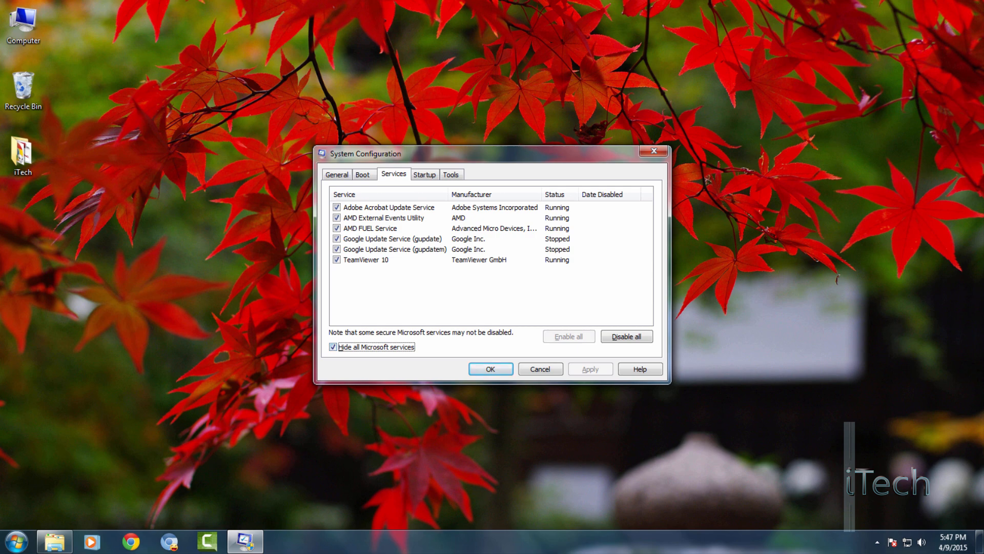
{"action": "left_click", "coordinate": [625, 336]}
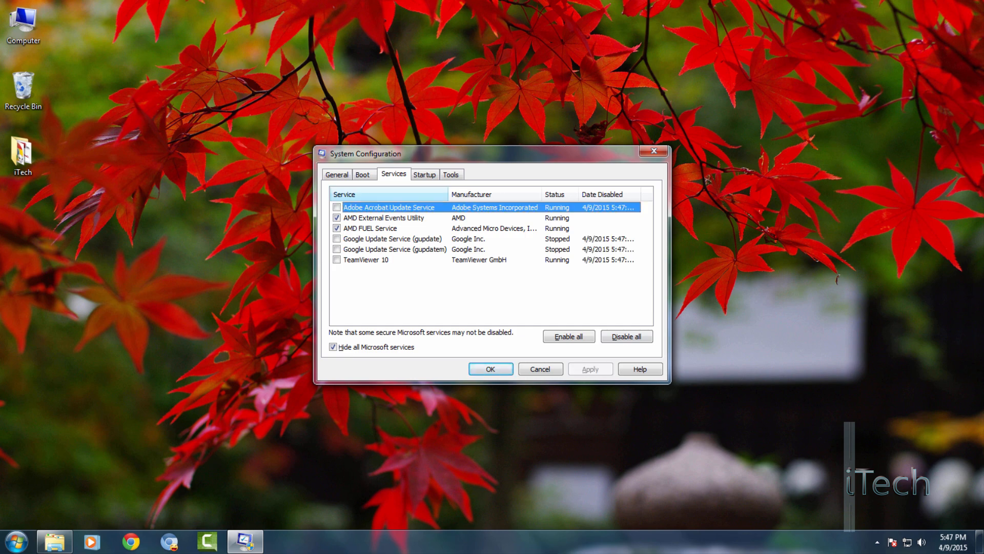
{"action": "left_click", "coordinate": [425, 174]}
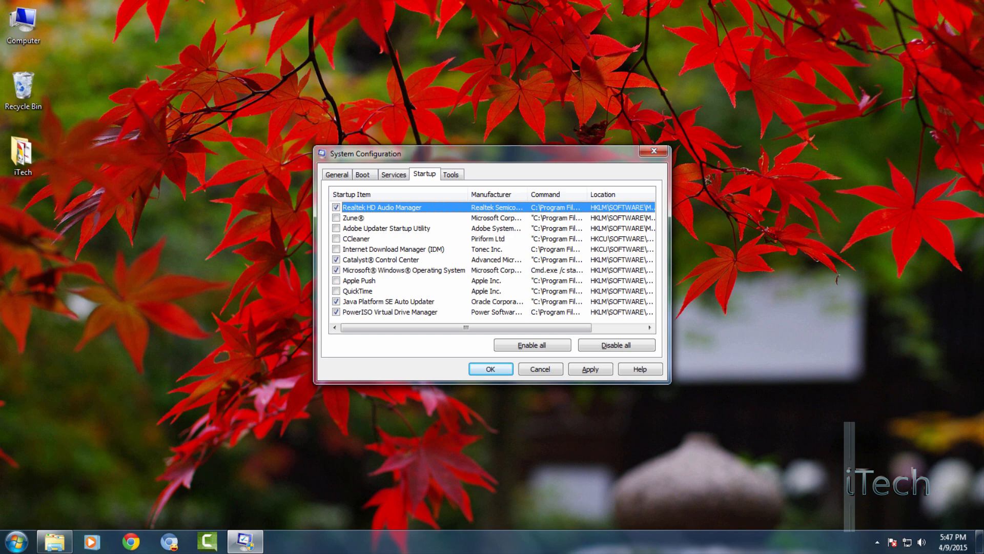
Step: Disable Java Platform SE Auto Updater and PowerISO Virtual Drive Manager at startup, exiting without restart
{"action": "left_click", "coordinate": [336, 313]}
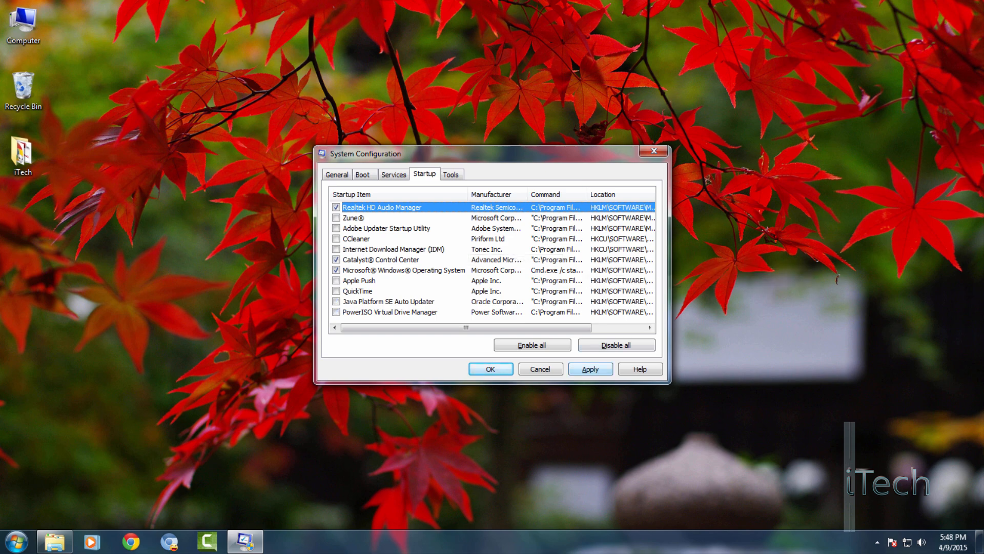
{"action": "left_click", "coordinate": [490, 368]}
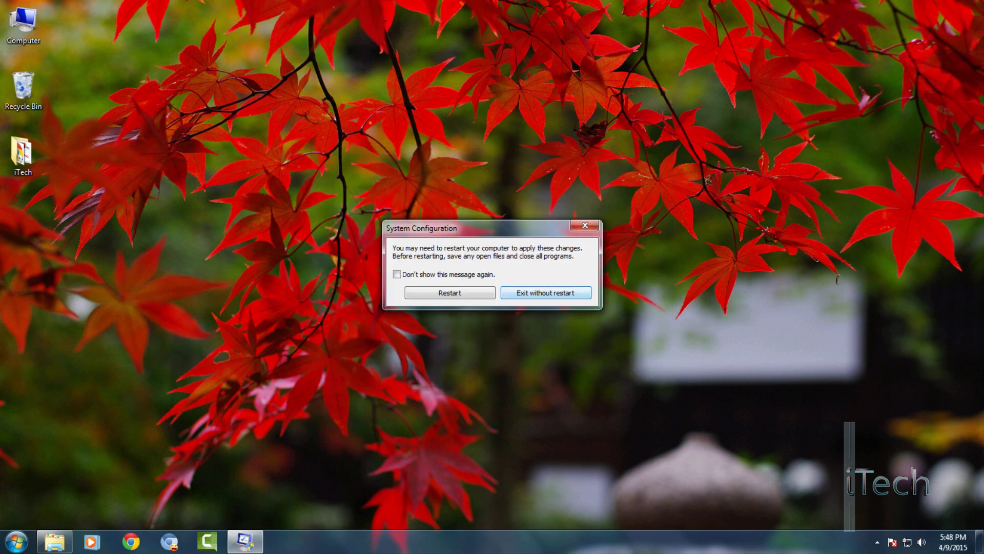
{"action": "left_click", "coordinate": [545, 292]}
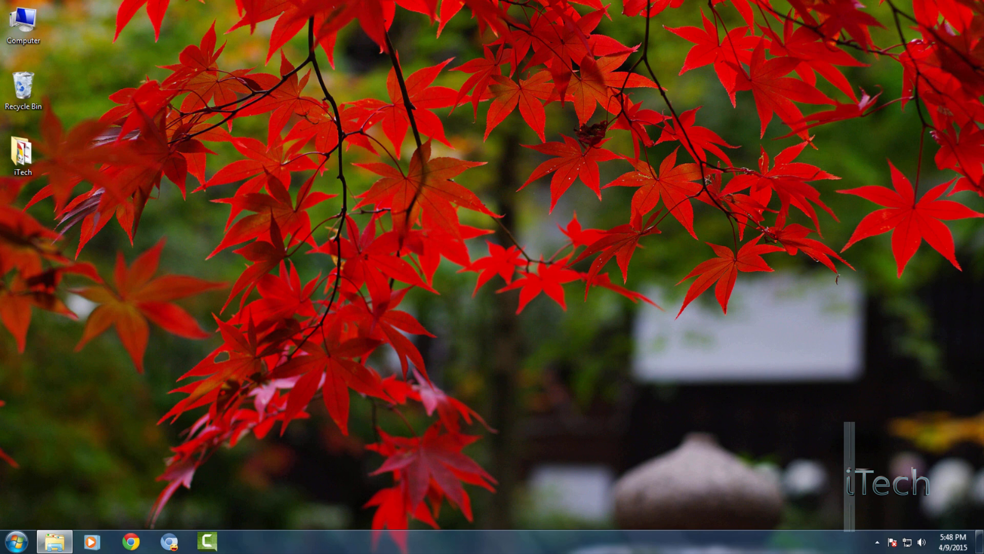